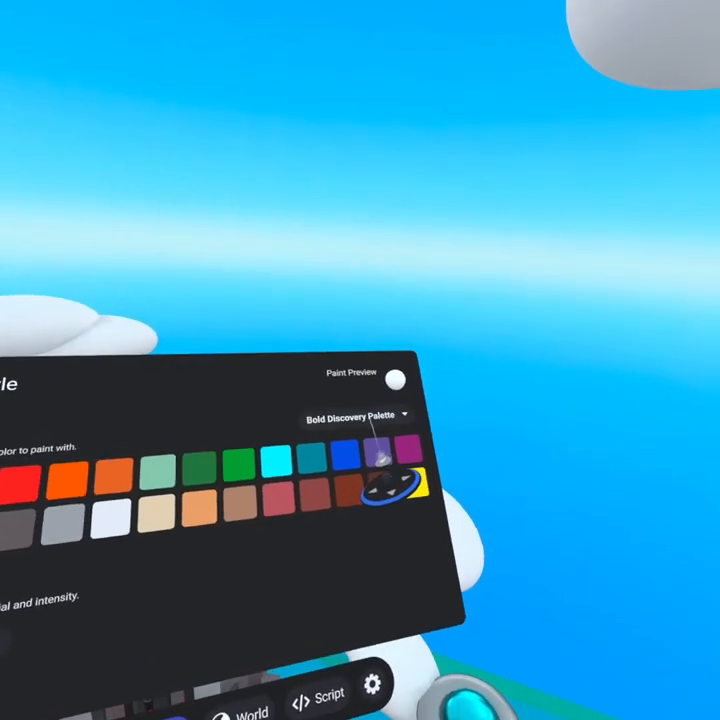
Switch the paint style from the Bold Discovery palette to another palette option.
left_click(356, 414)
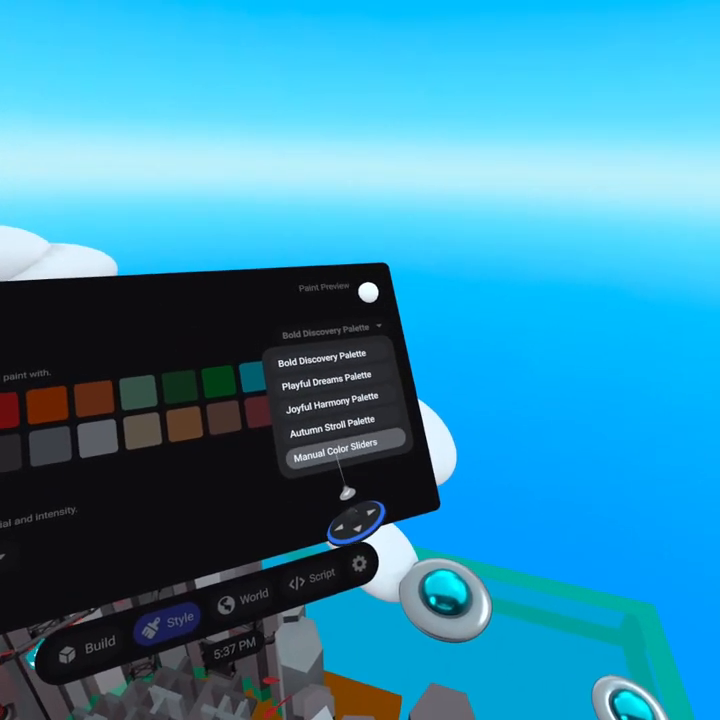
left_click(334, 456)
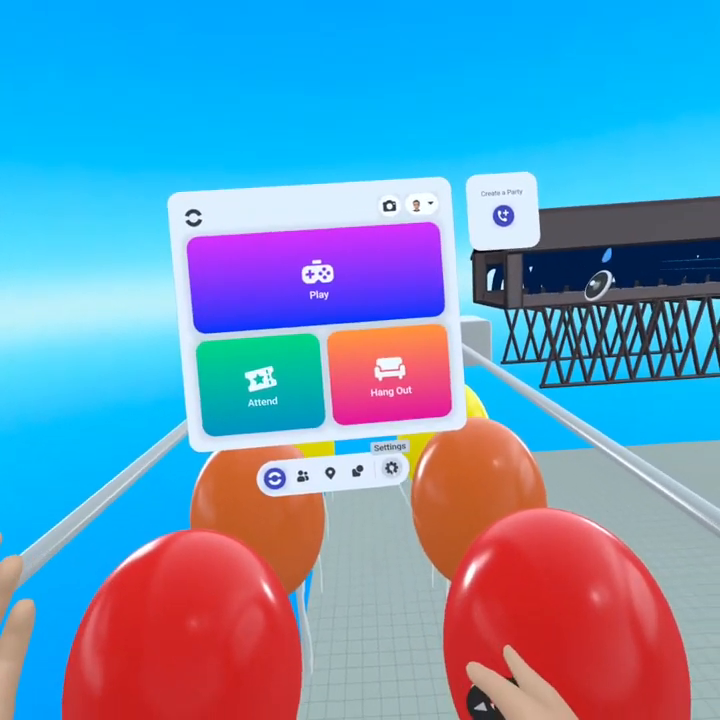
View the Movement settings: movement style, rotation angle and comfort assistance.
left_click(390, 472)
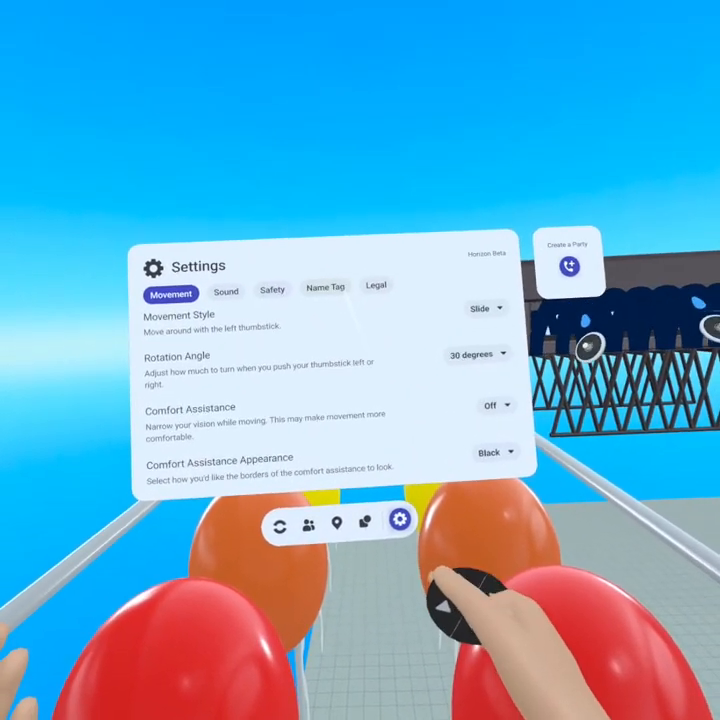
left_click(324, 288)
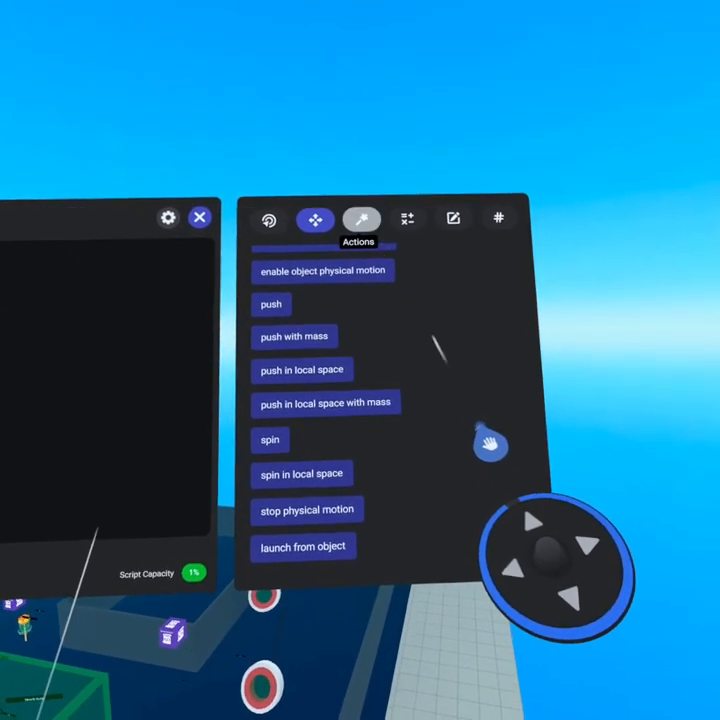
Scroll the Actions category to reveal physics blocks like push, spin and launch from object.
scroll("down", 3)
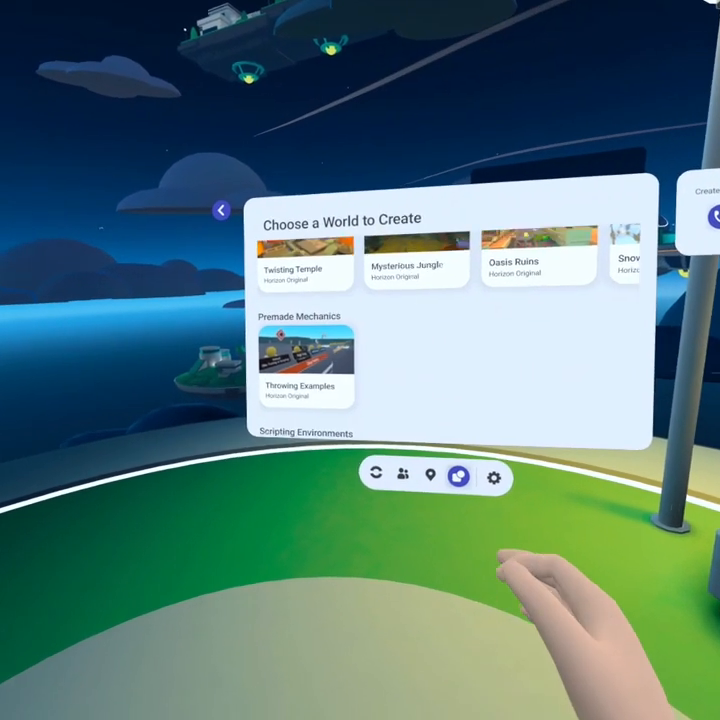
Create a new world from the Throwing Examples premade mechanics template.
left_click(304, 360)
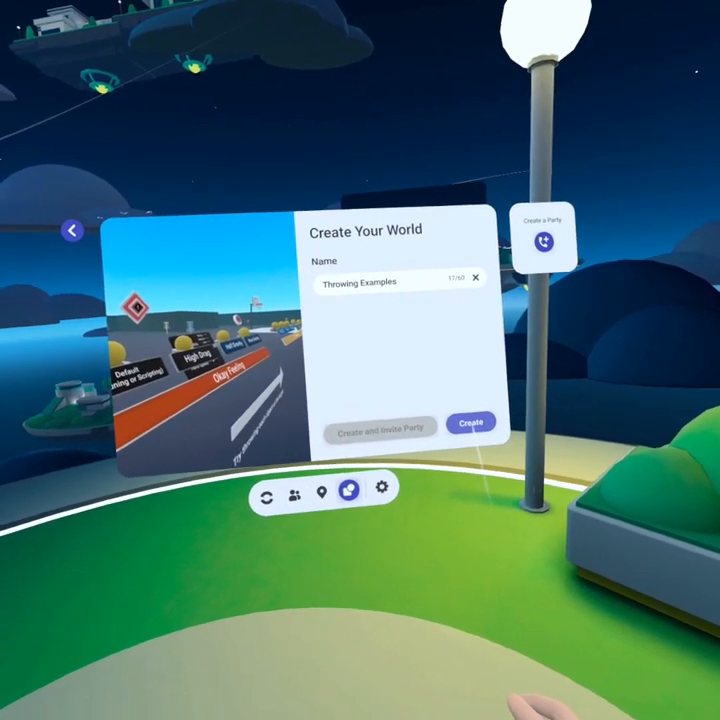
left_click(472, 424)
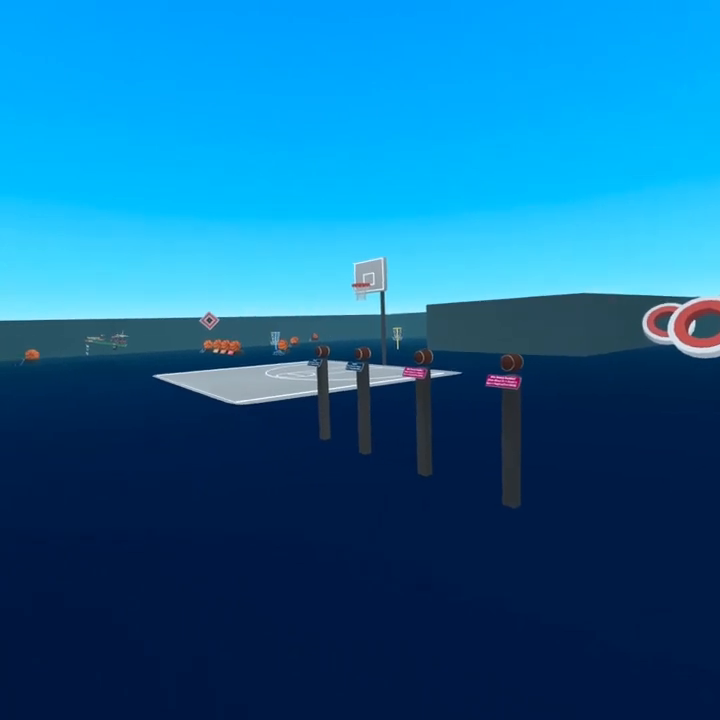